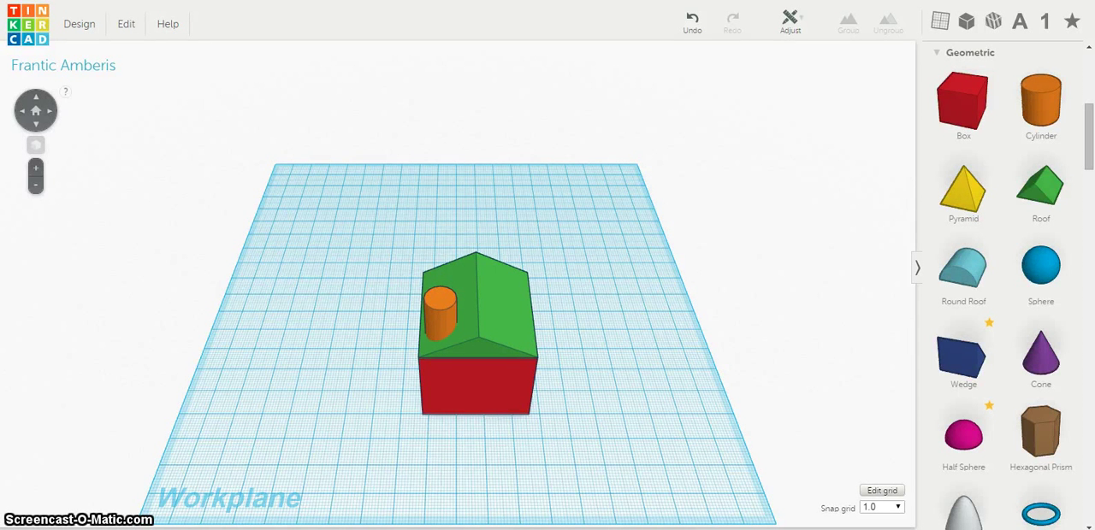
- Place a 10.00 by 10.00 hole shape at the orange chimney cylinder's spot on the roof
click(438, 321)
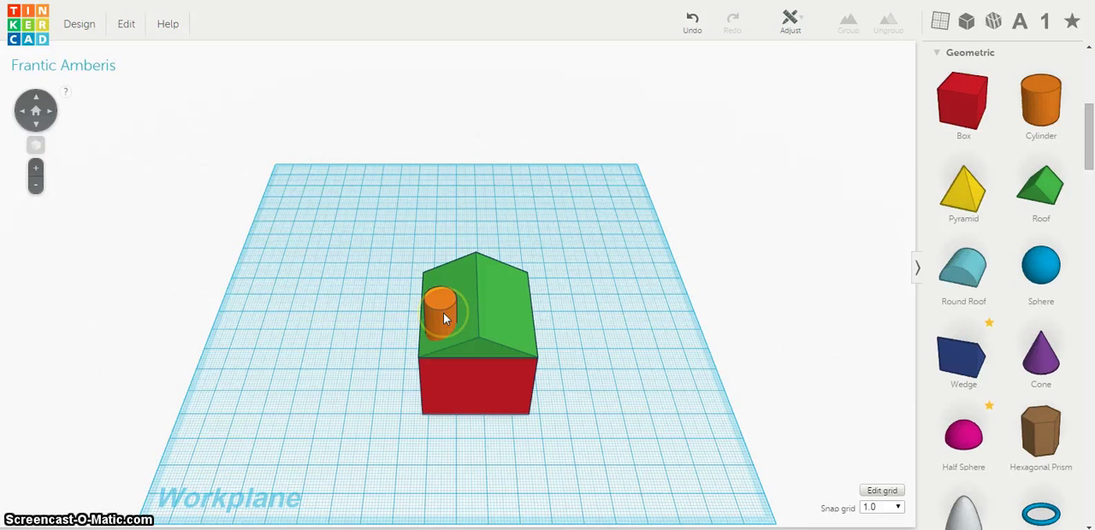
click(438, 304)
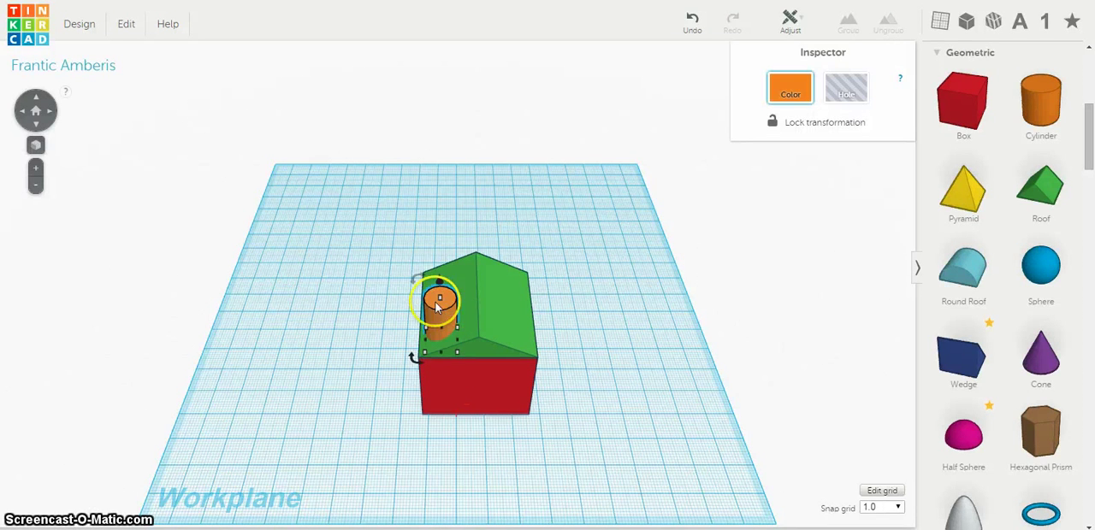
drag(436, 299, 436, 308)
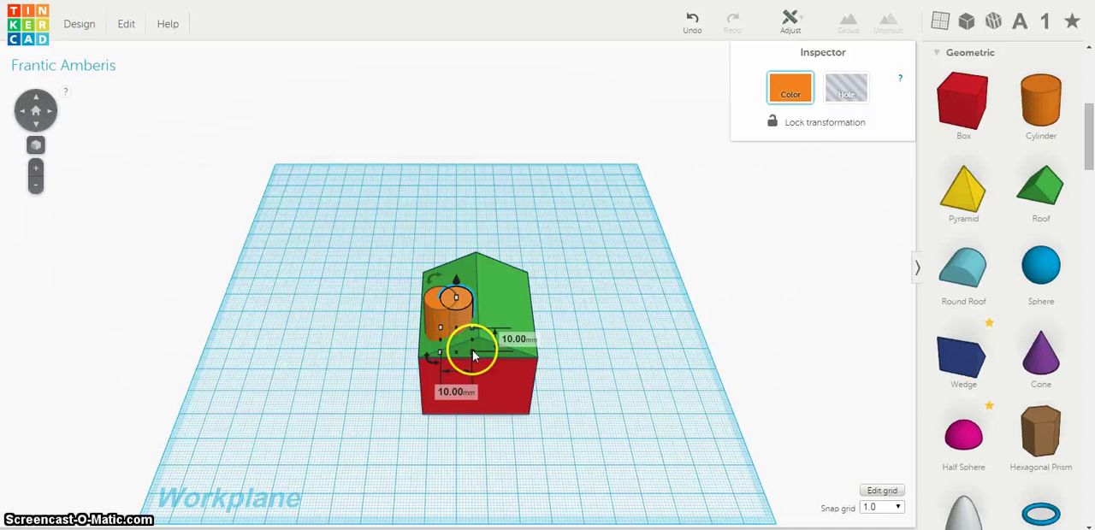
- Sink the hole shape into the chimney so it becomes a hollow tube
drag(475, 351, 465, 349)
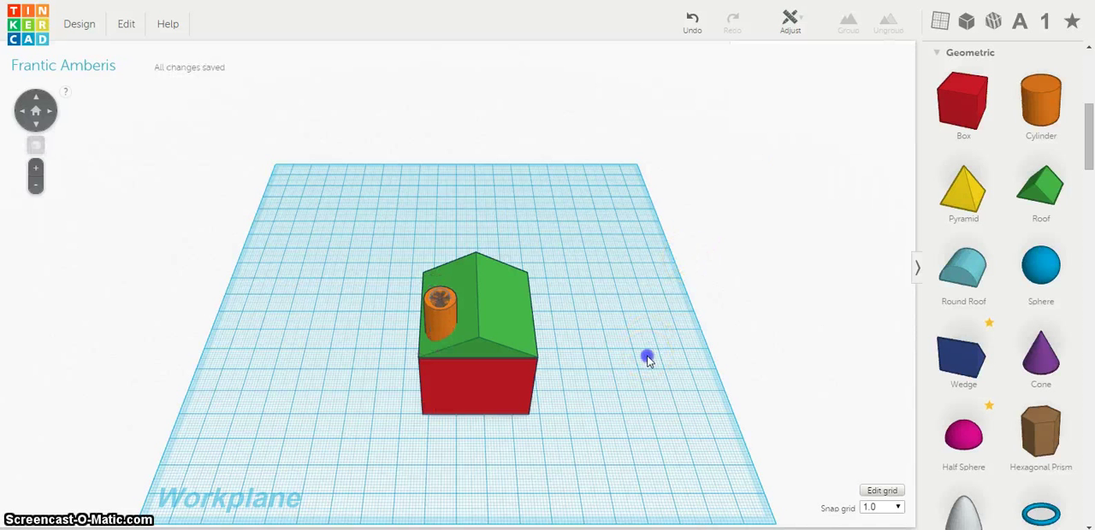
mouse_move(36, 112)
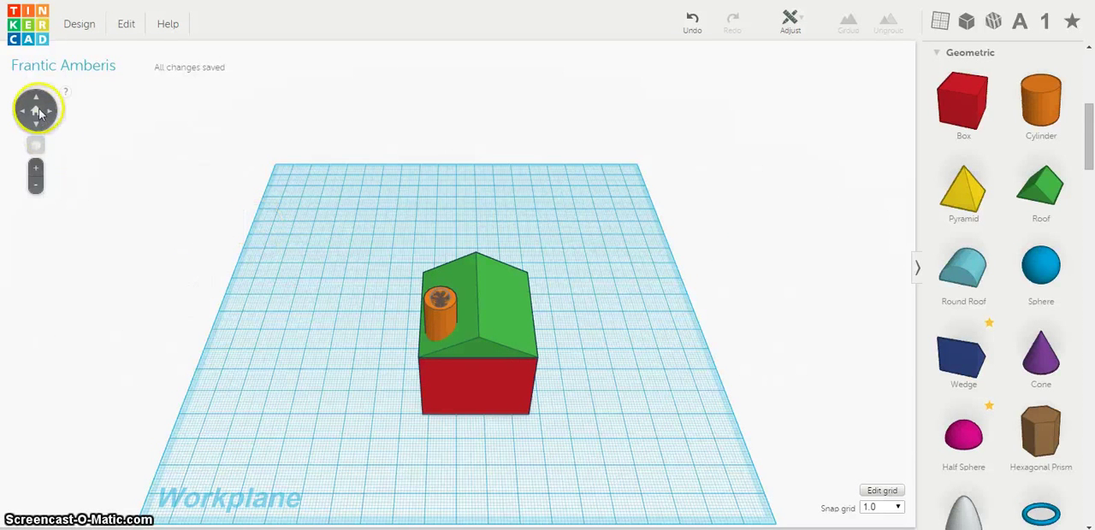
- View the house from above, then from the front, and return to the angled home view
click(36, 99)
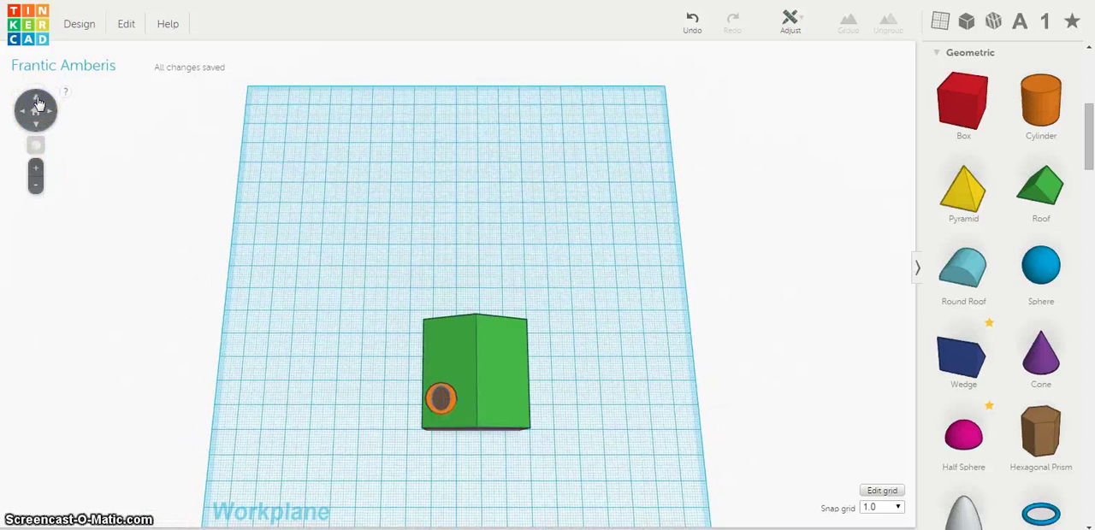
click(36, 111)
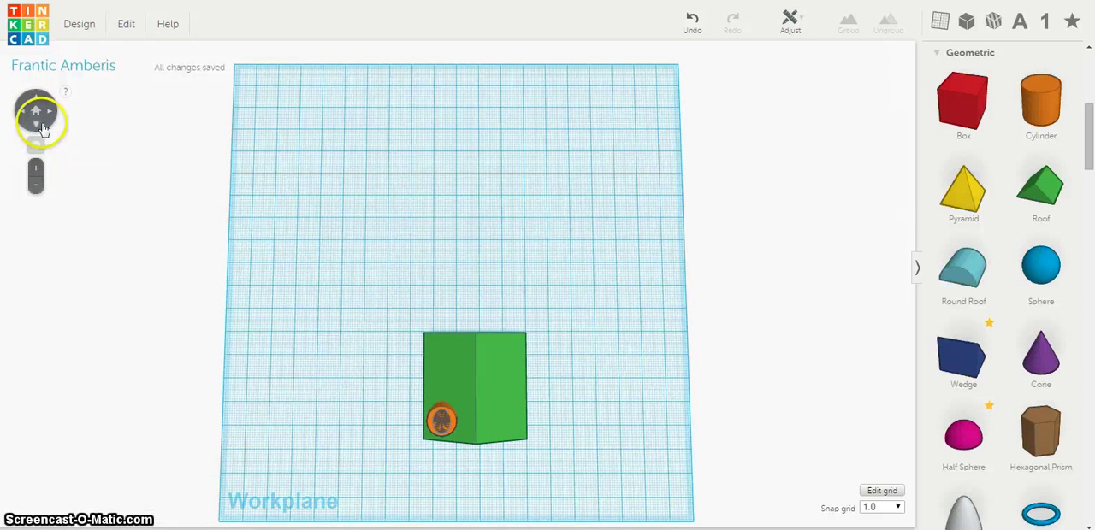
click(35, 123)
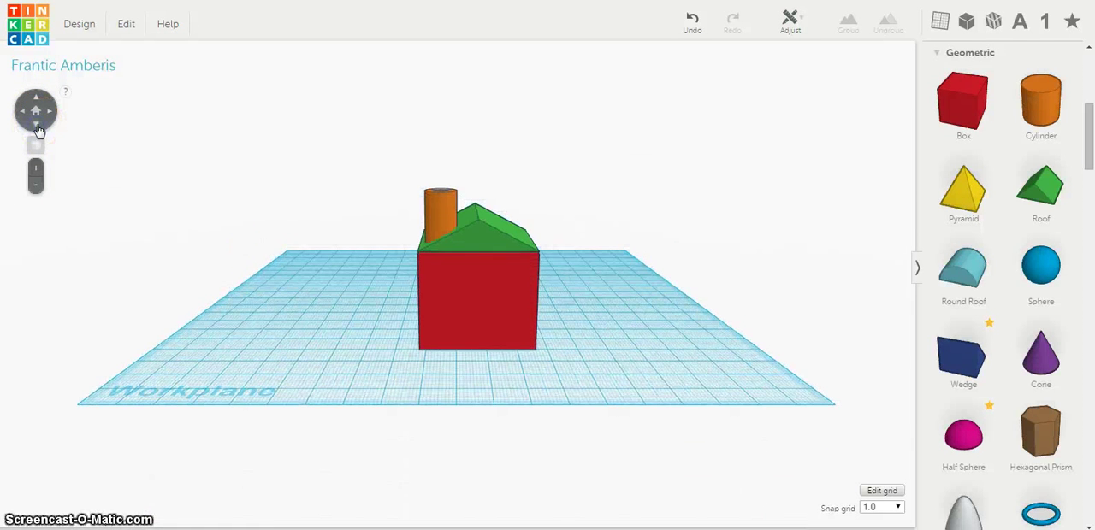
click(36, 96)
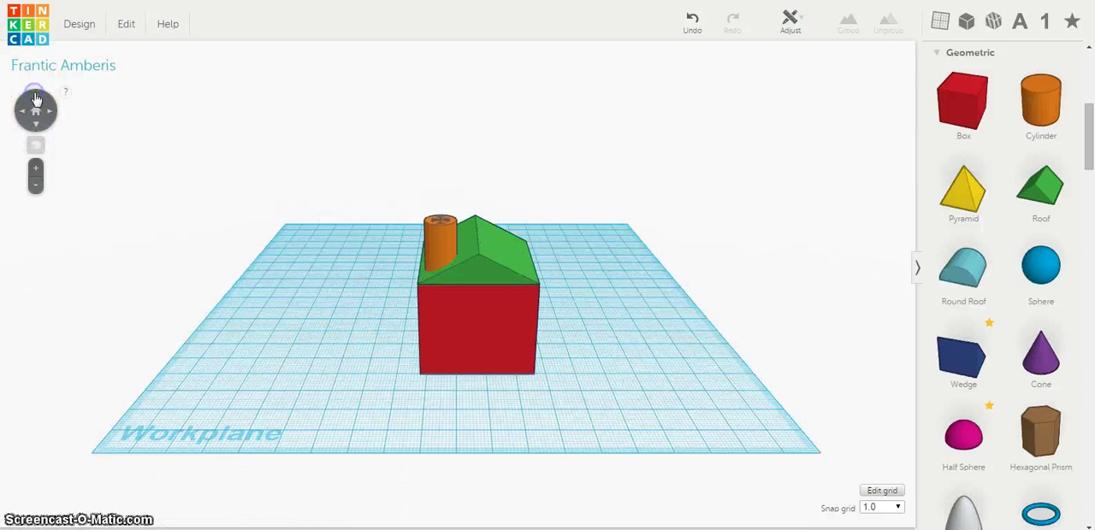